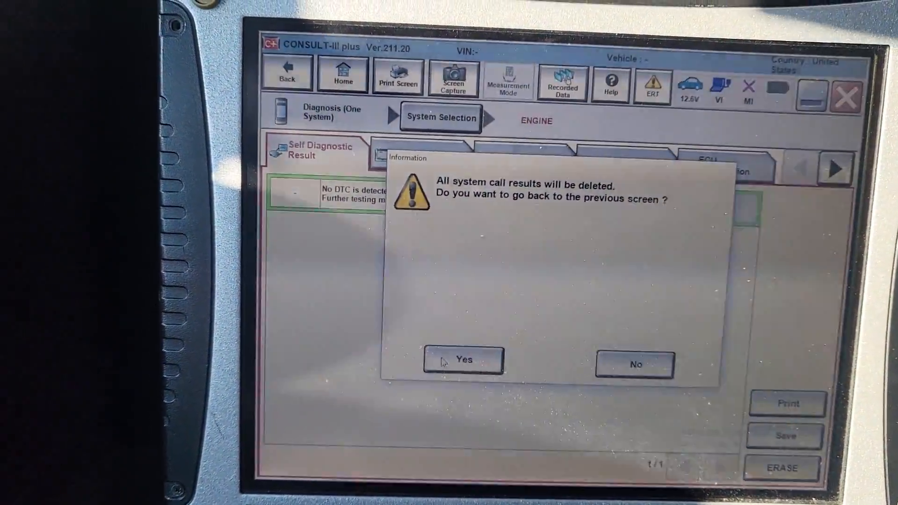
Step: Discard the engine diagnosis results and begin Diagnosis (One System) from the home screen
click(463, 359)
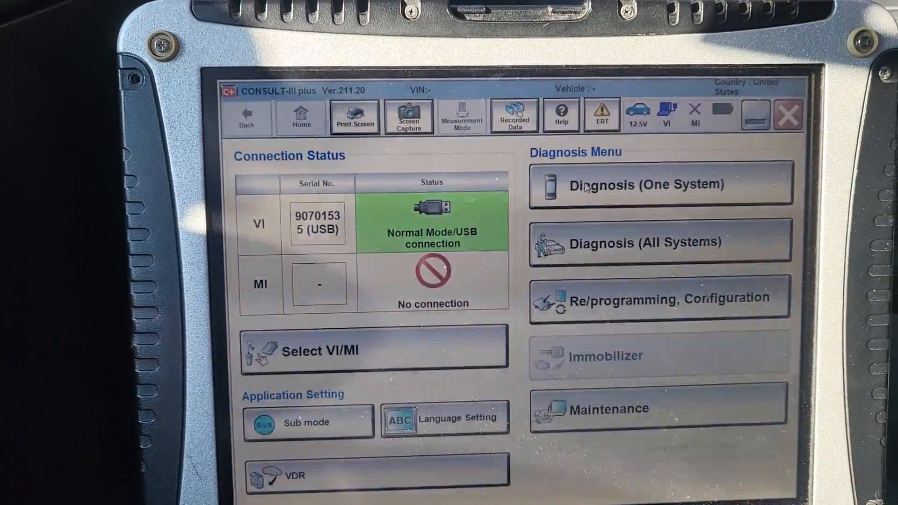
click(660, 184)
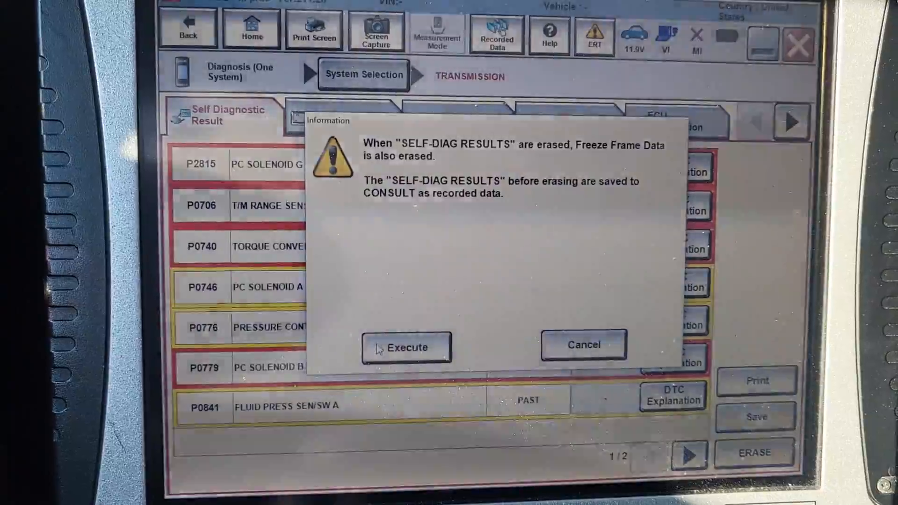
Step: Execute the transmission DTC erase, leaving only current code P17F0 CVT JUDDER
click(406, 348)
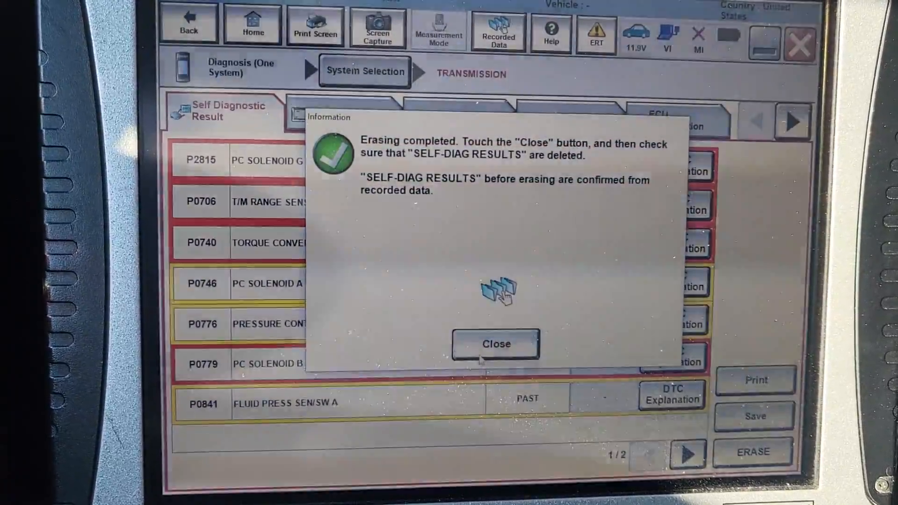
click(496, 344)
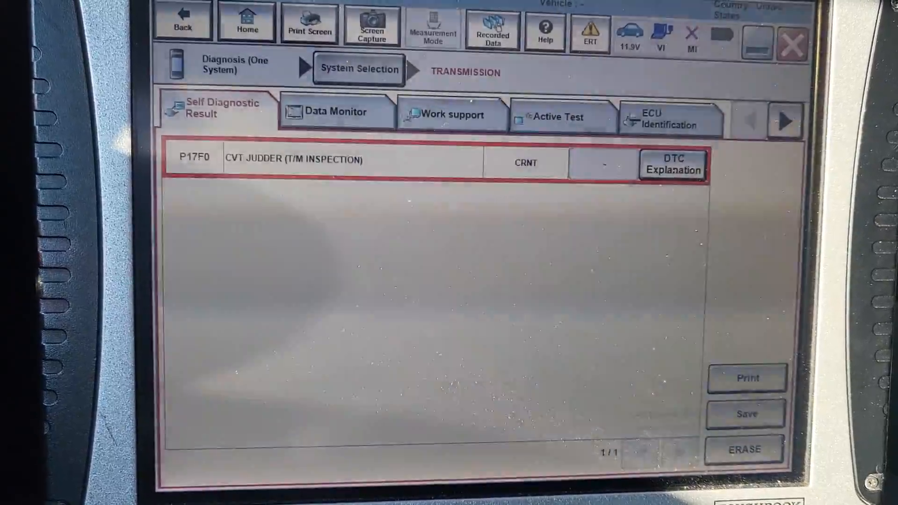
click(746, 448)
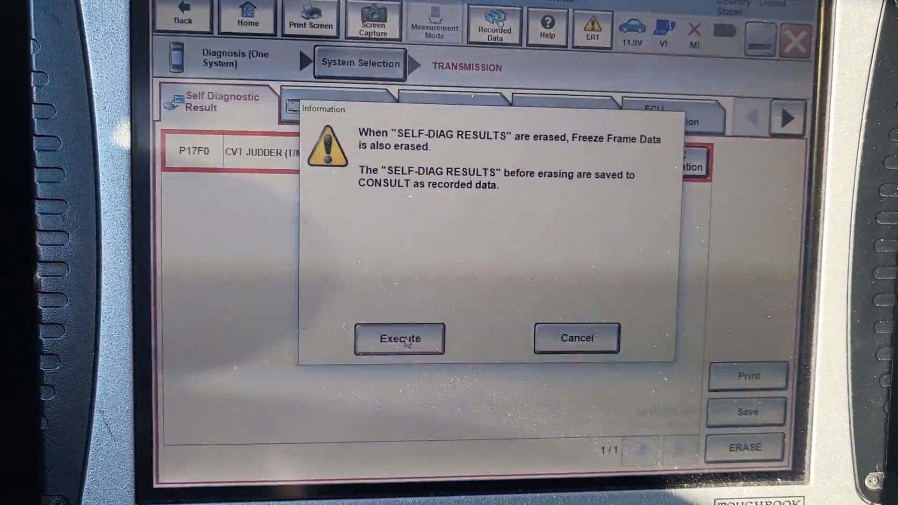
click(398, 339)
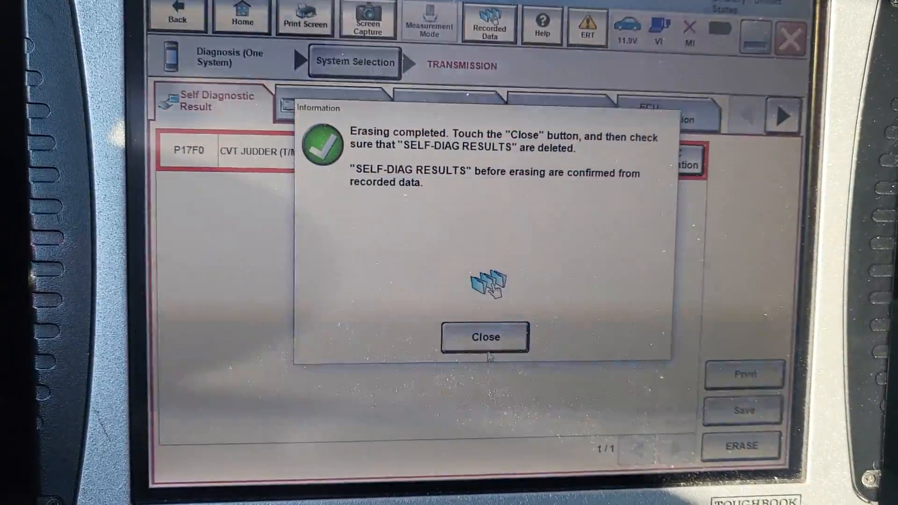
click(484, 337)
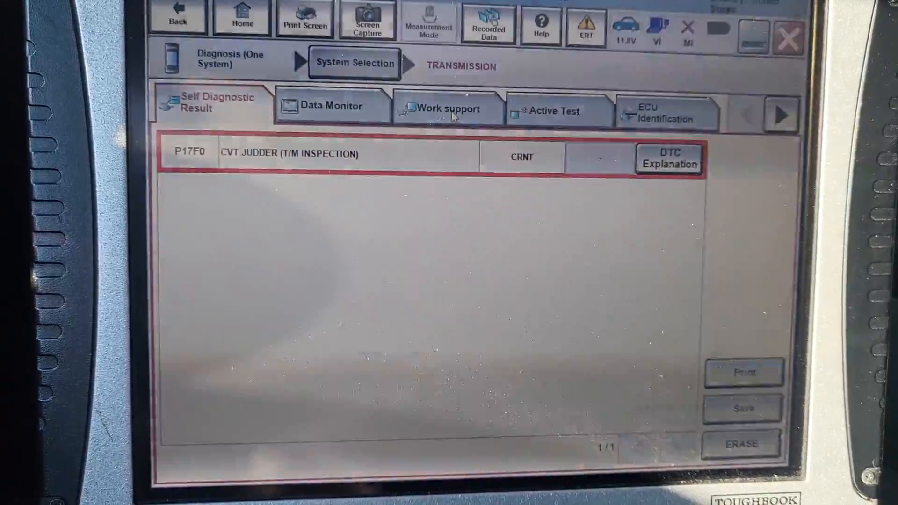
Step: Start the Work support procedure WRITE IP CHARA - REPLACEMENT AT/CVT for the transmission
click(447, 109)
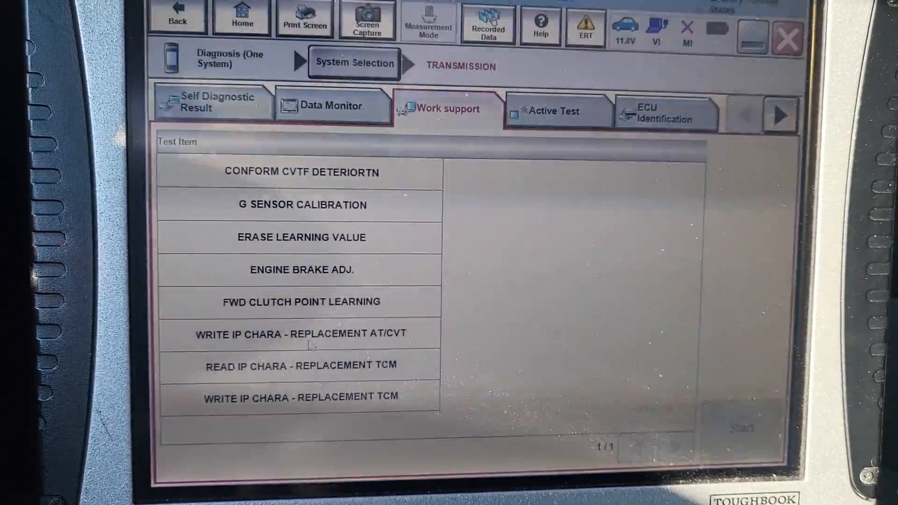
click(301, 333)
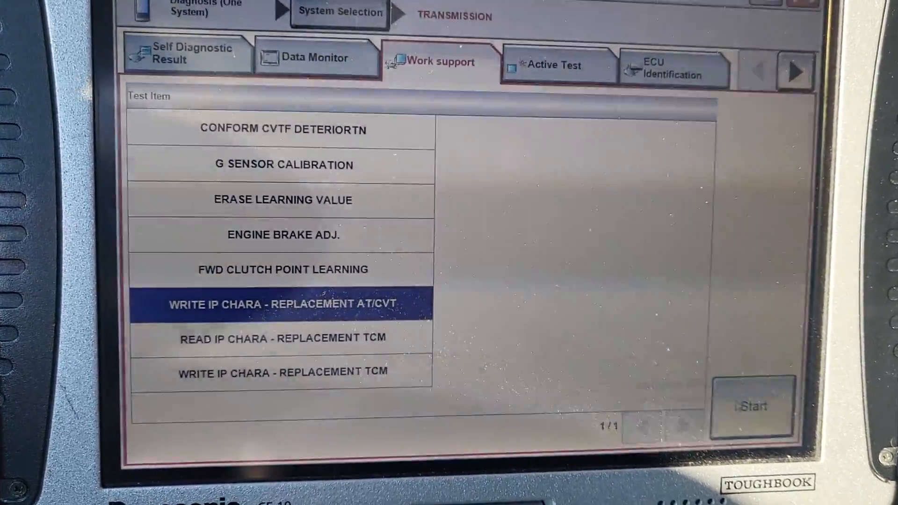
click(752, 405)
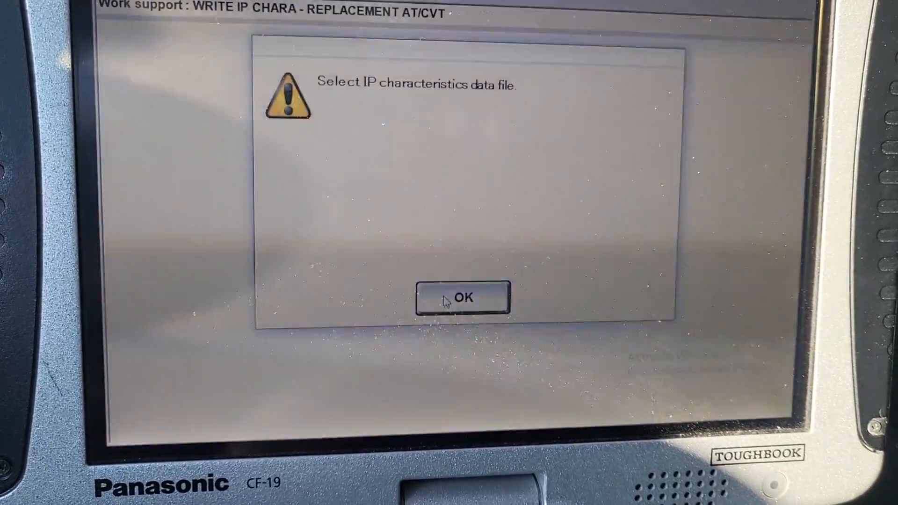
Step: Load FKK2_IP_INF_28X2B_X891151_210915.csv and proceed past the serial check to the erase-memory conditions
click(462, 298)
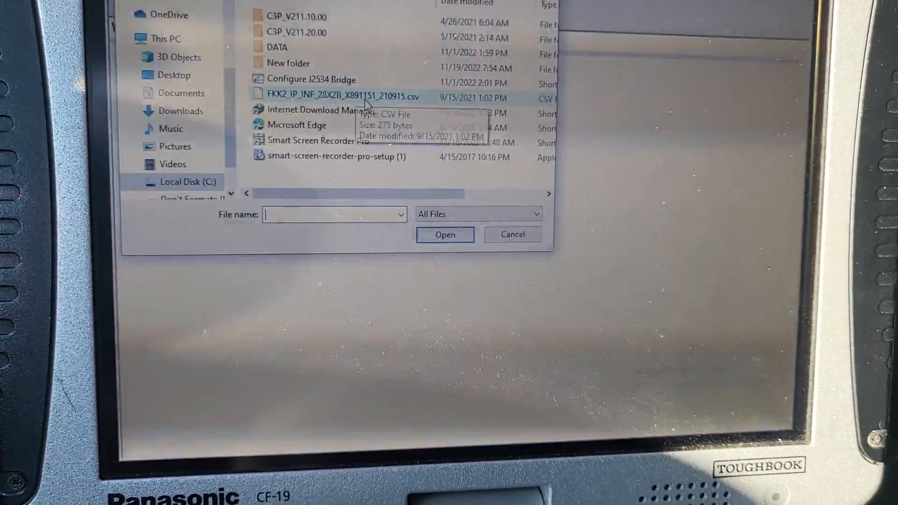
click(342, 97)
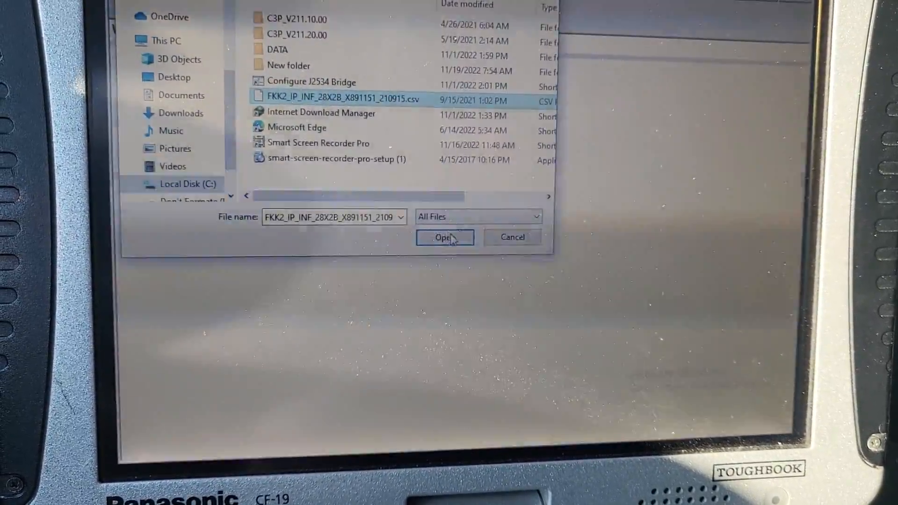
click(444, 237)
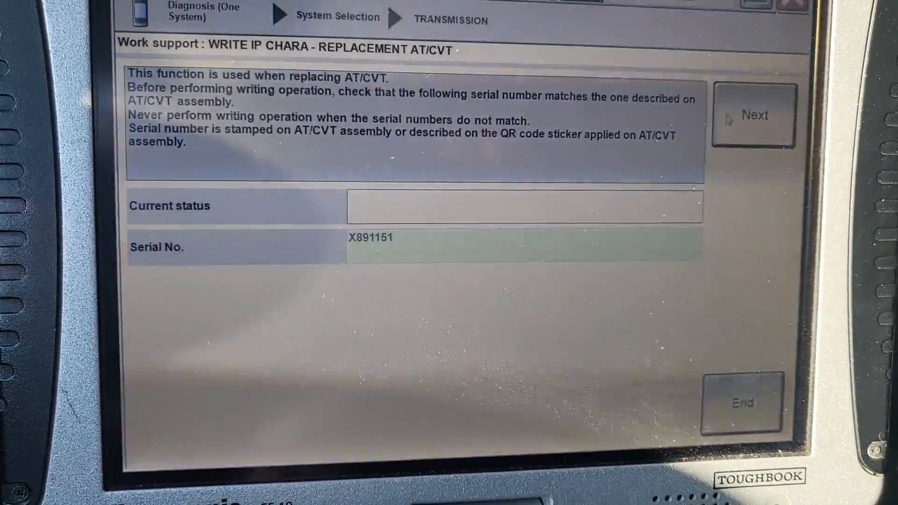
click(754, 114)
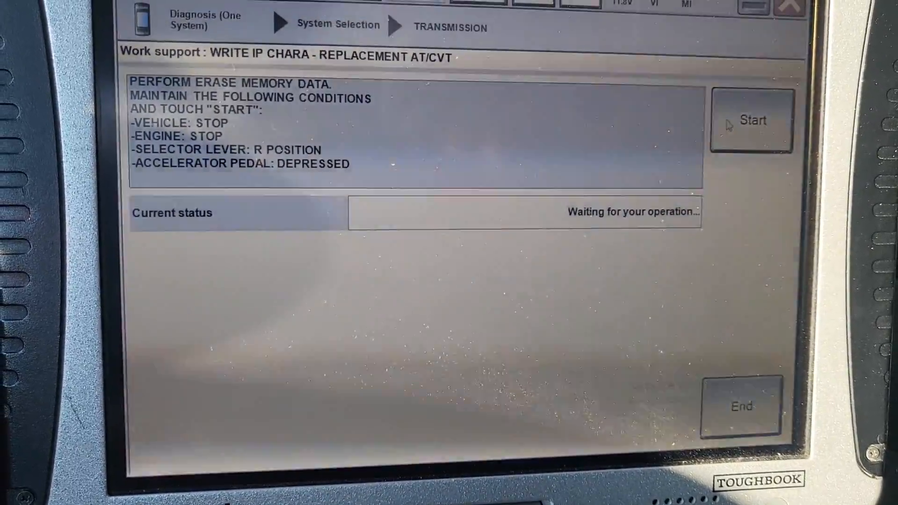